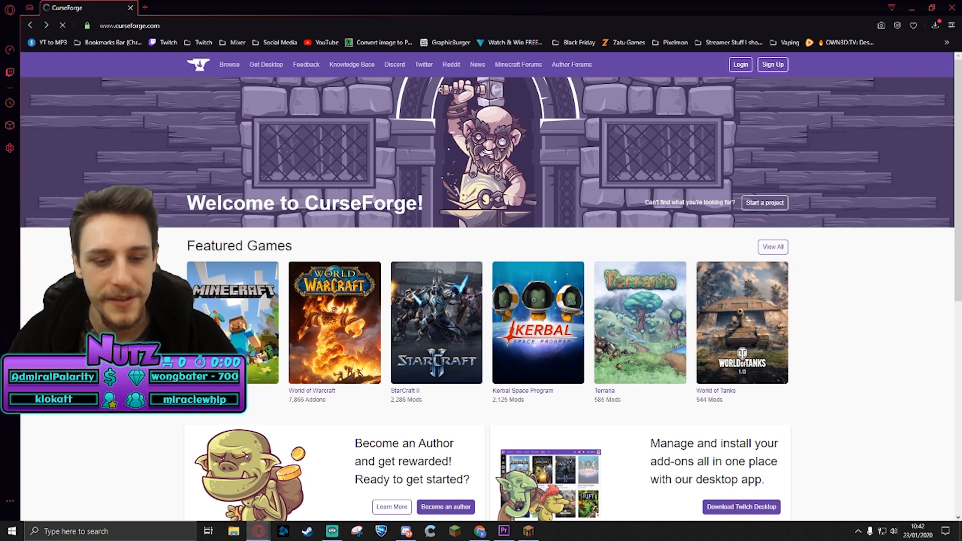
Step: Show Minecraft's Customization add-ons listing on CurseForge, with BSL Shaders at the top
left_click(231, 316)
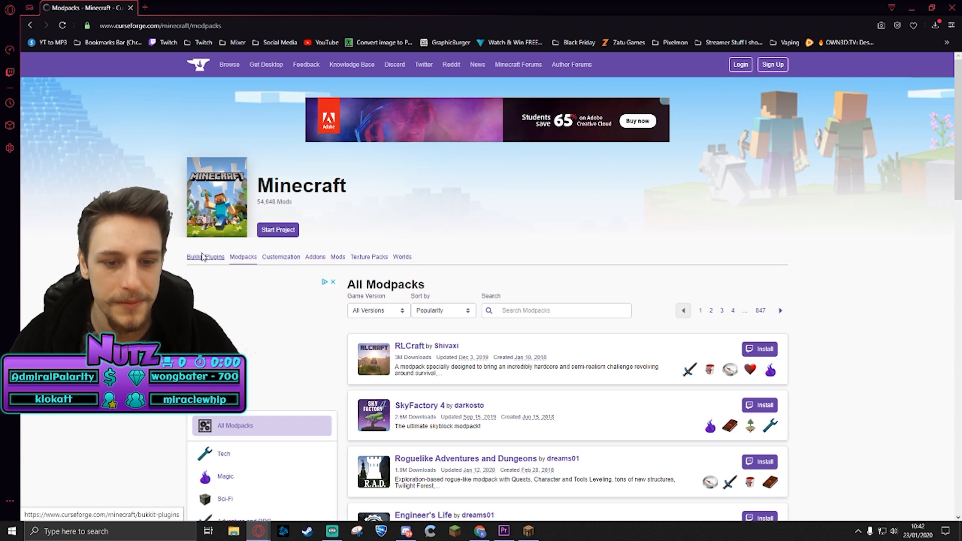
left_click(280, 256)
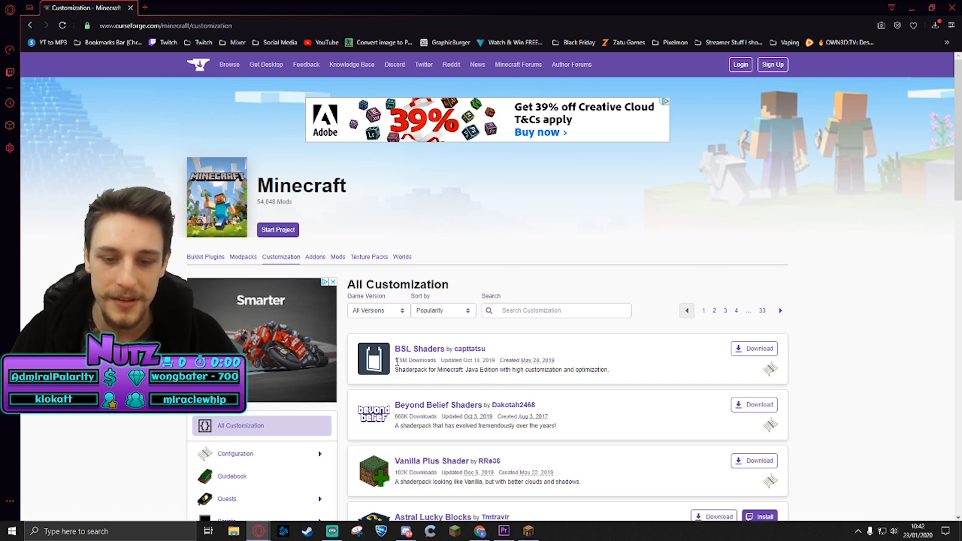
mouse_move(419, 350)
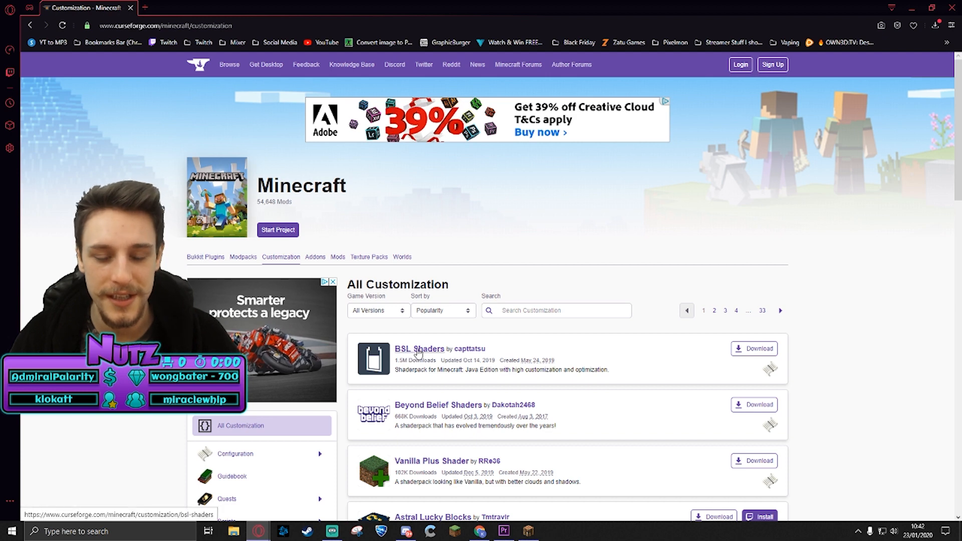
mouse_move(413, 341)
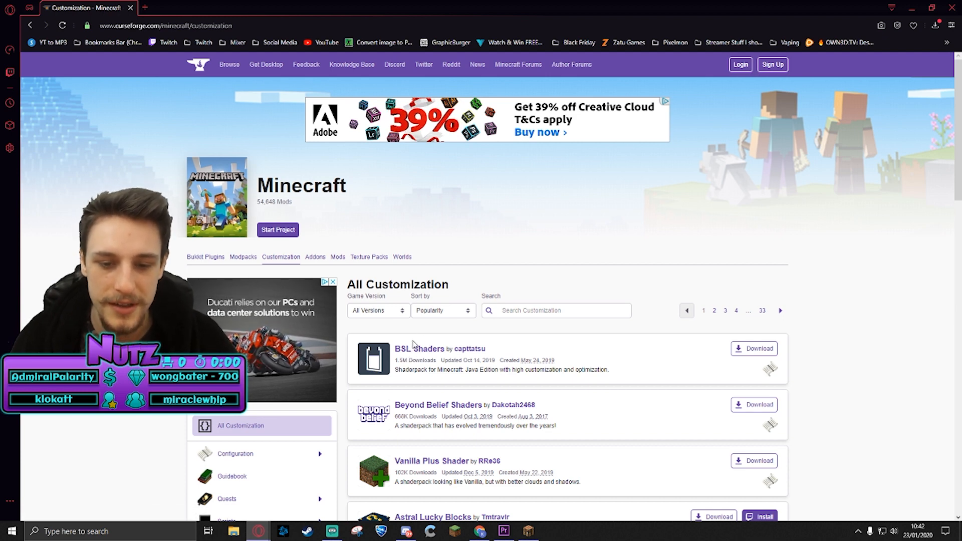
Step: Download the BSL Shaders zip from its CurseForge project page
left_click(421, 348)
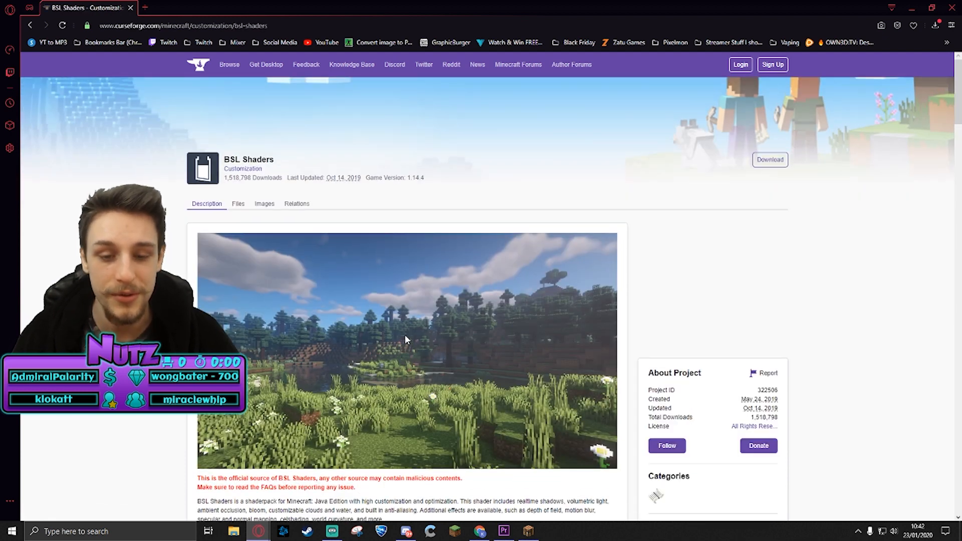
scroll("down", 3)
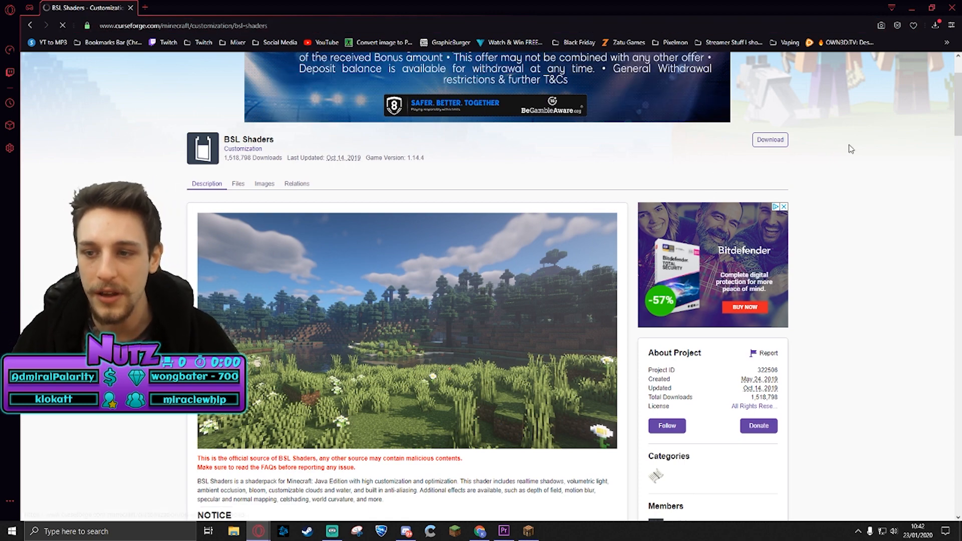
left_click(770, 139)
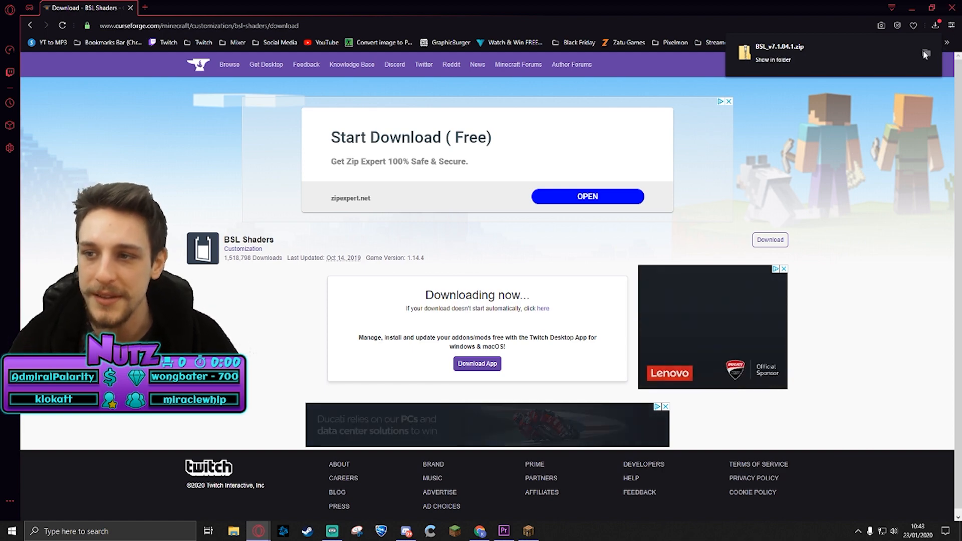
Step: Reveal the downloaded BSL zip in the Downloads folder of File Explorer
left_click(767, 59)
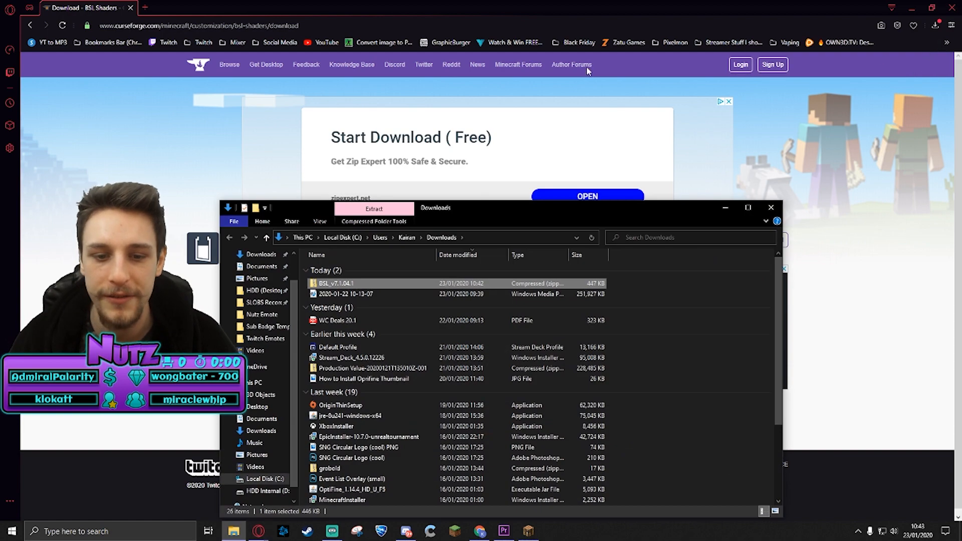
mouse_move(350, 289)
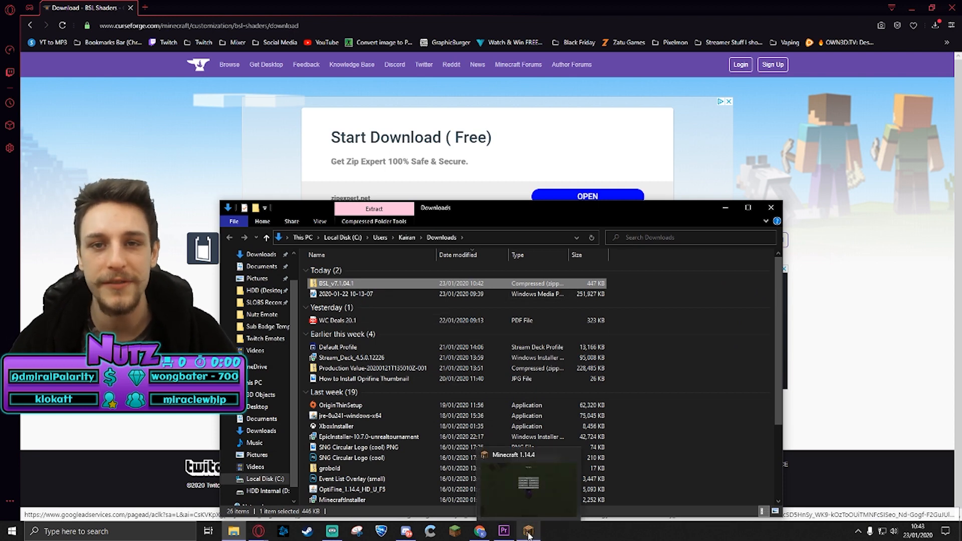
Step: From Minecraft's Video Settings > Shaders screen, open the empty shaderpacks folder
left_click(525, 530)
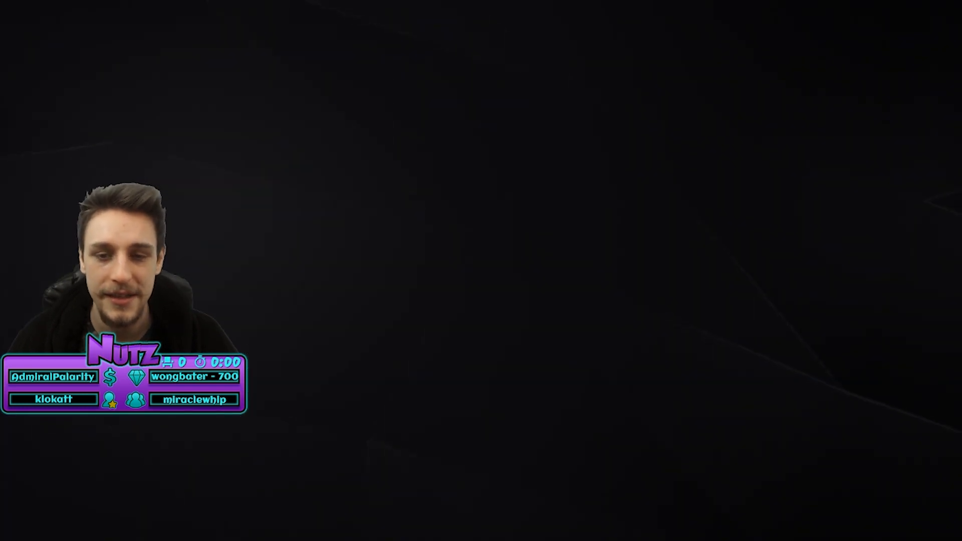
key("Escape")
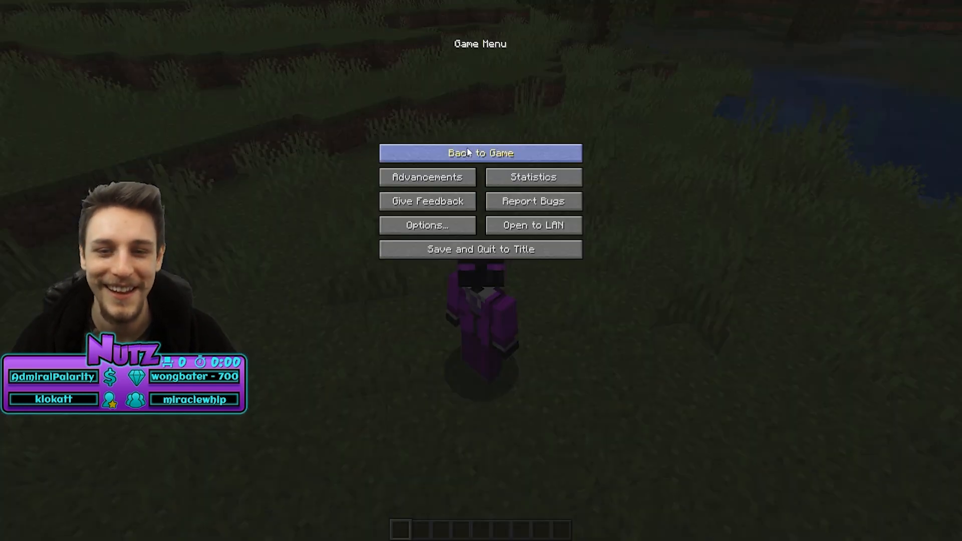
left_click(427, 225)
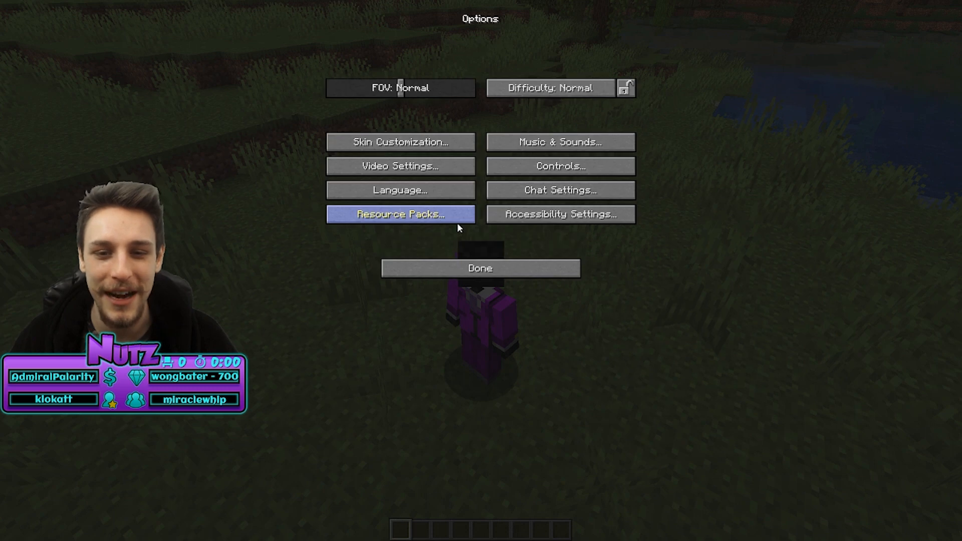
left_click(401, 166)
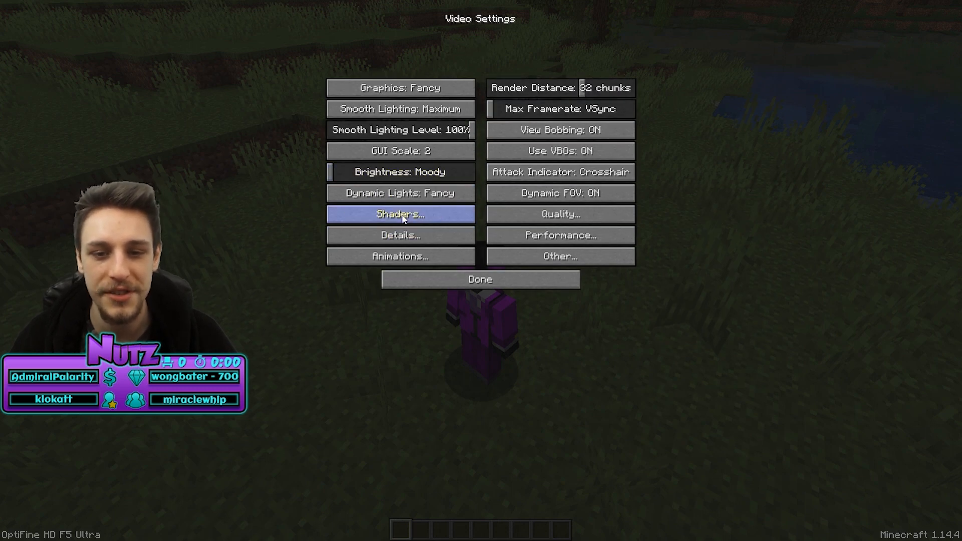
left_click(401, 213)
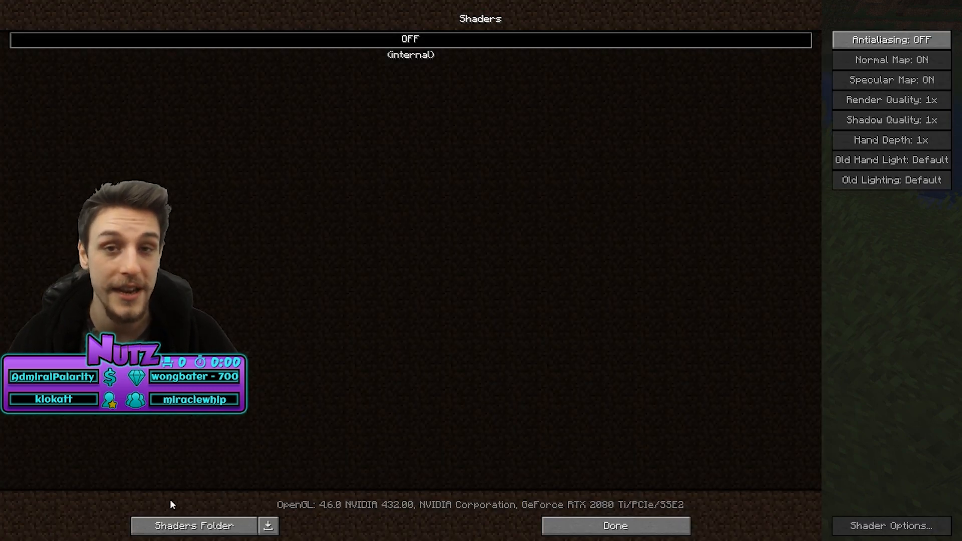
left_click(615, 538)
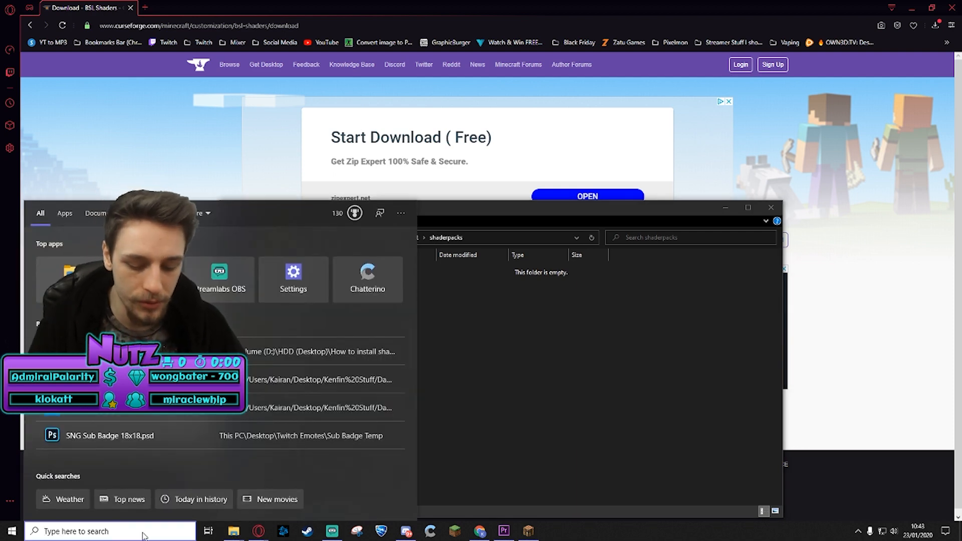
Step: Reach the empty shaderpacks folder via %appdata% > .minecraft in File Explorer
type("%appada")
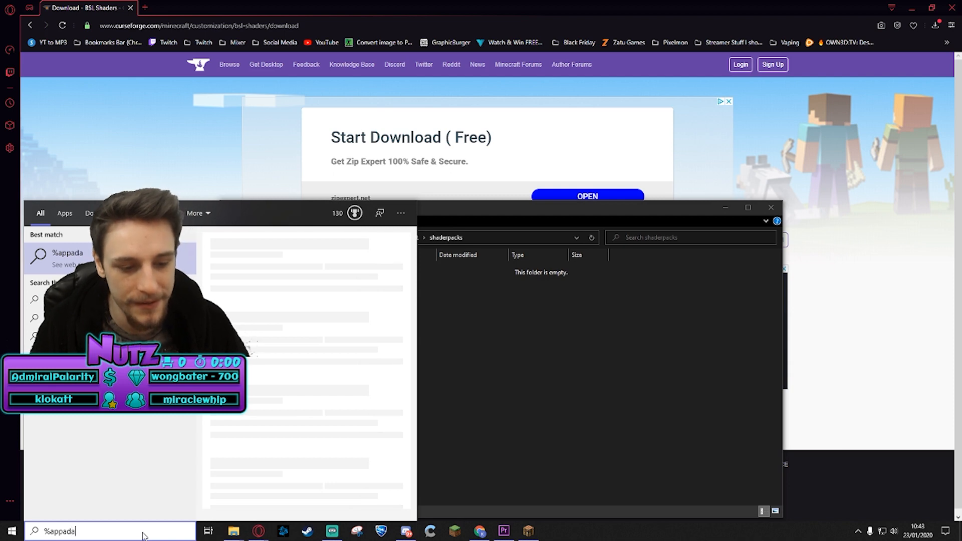
key("Backspace")
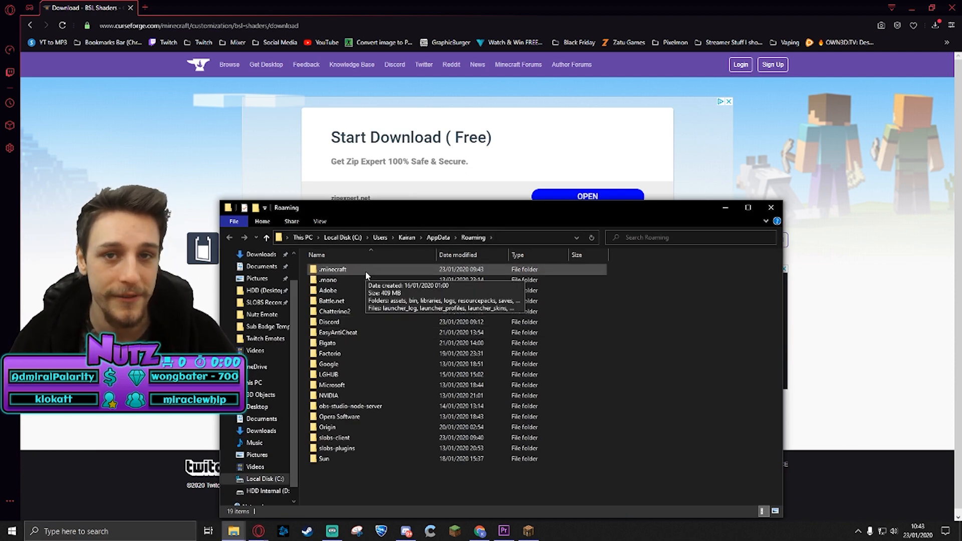
double_click(330, 268)
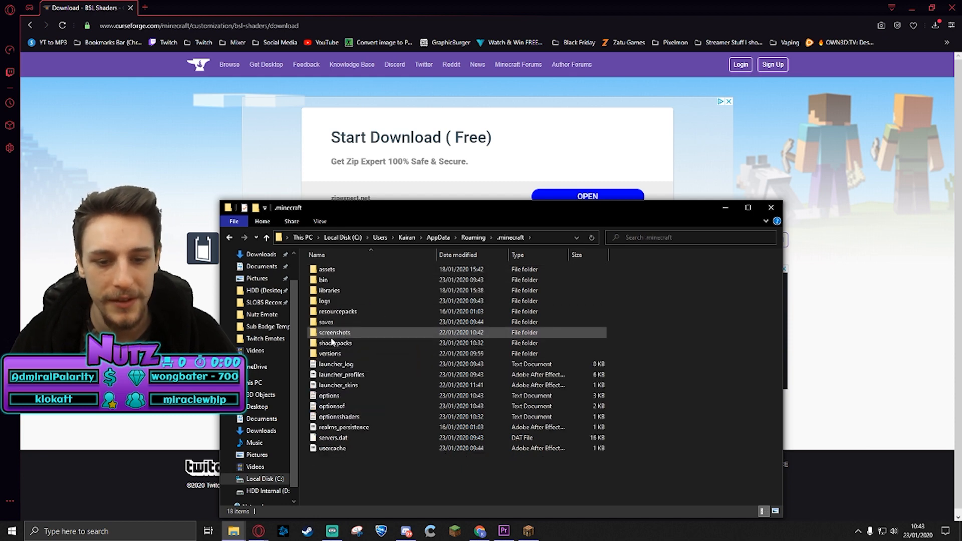
left_click(336, 343)
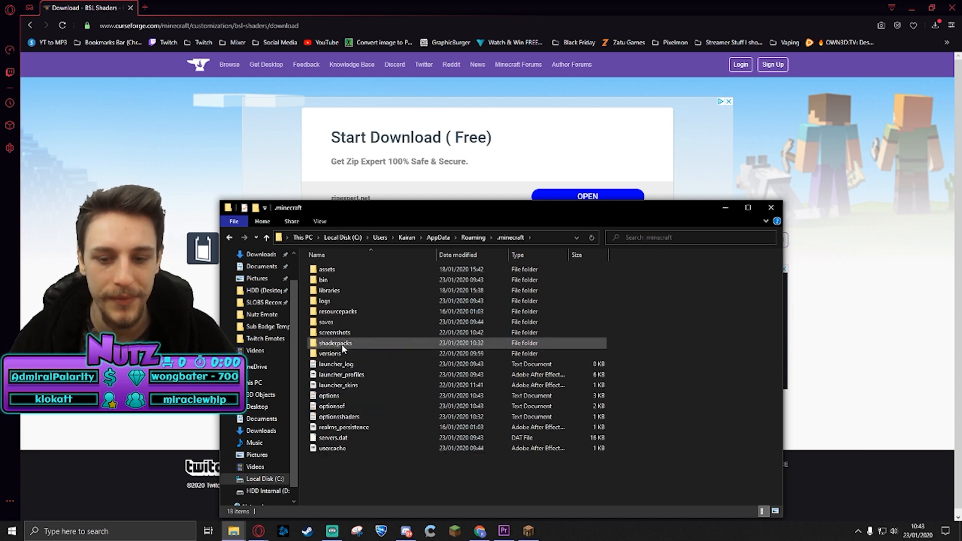
mouse_move(350, 345)
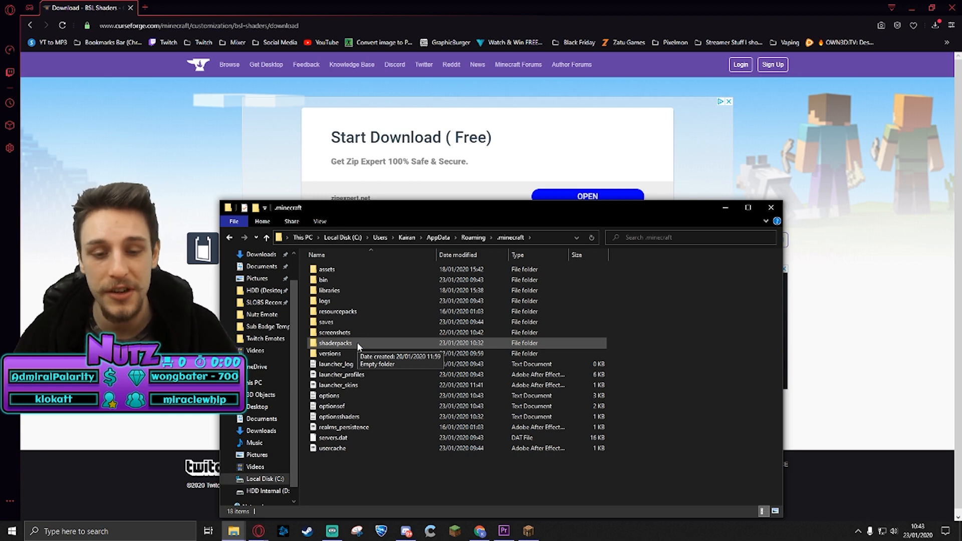
double_click(335, 343)
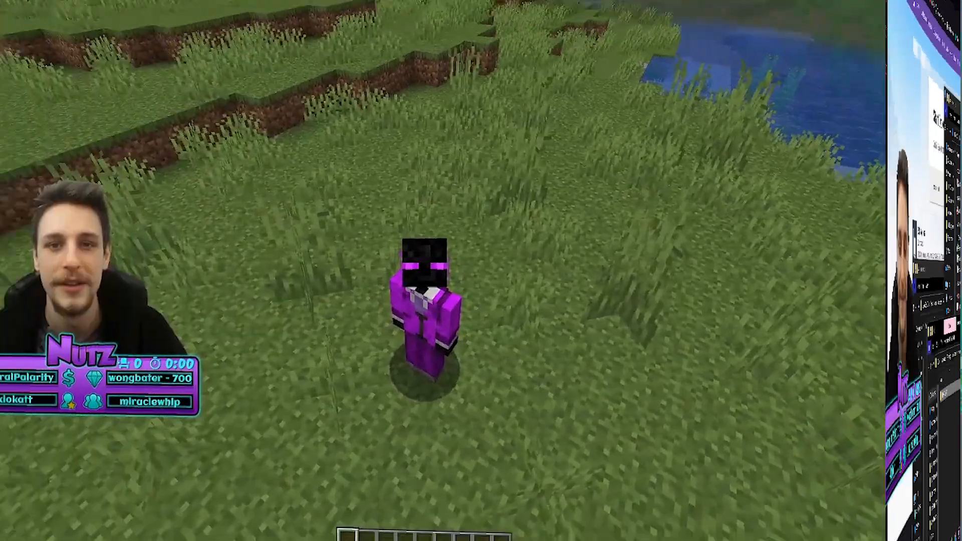
Step: Select BSL_v7.1.04.1.zip in the shader list and return to the shader-lit world
key("Escape")
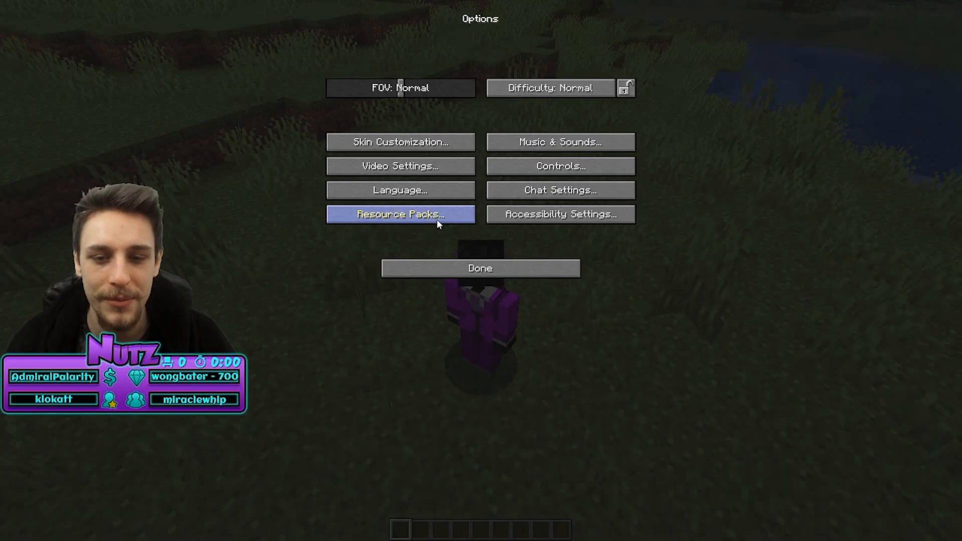
left_click(401, 167)
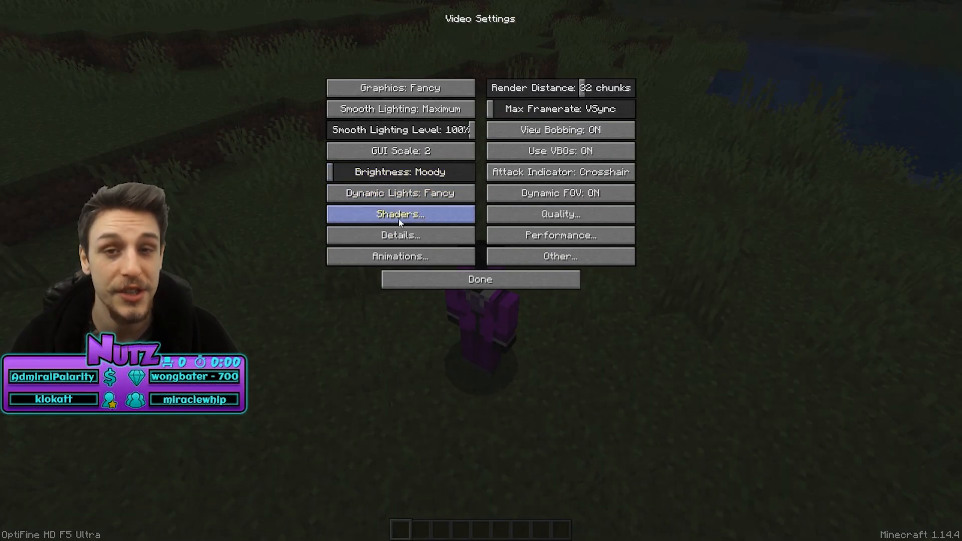
left_click(398, 215)
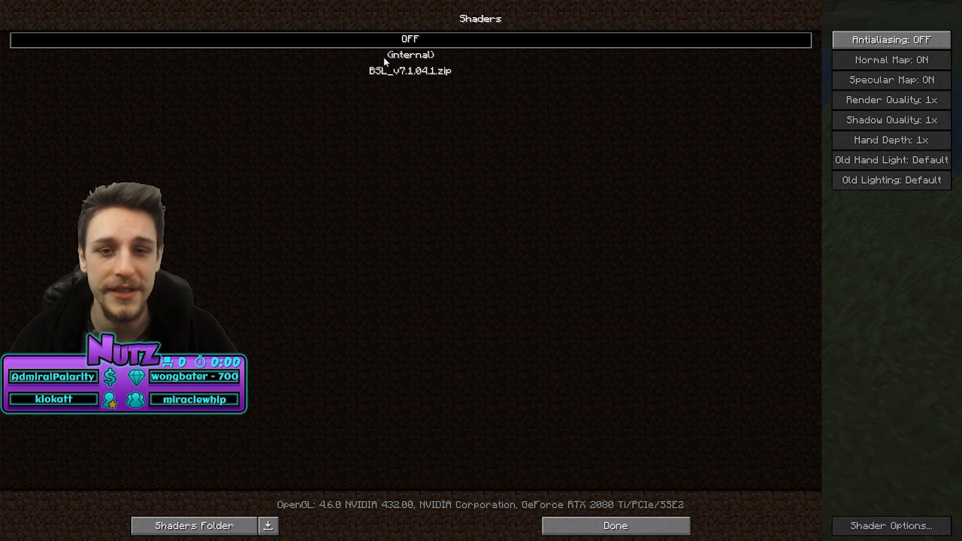
mouse_move(445, 91)
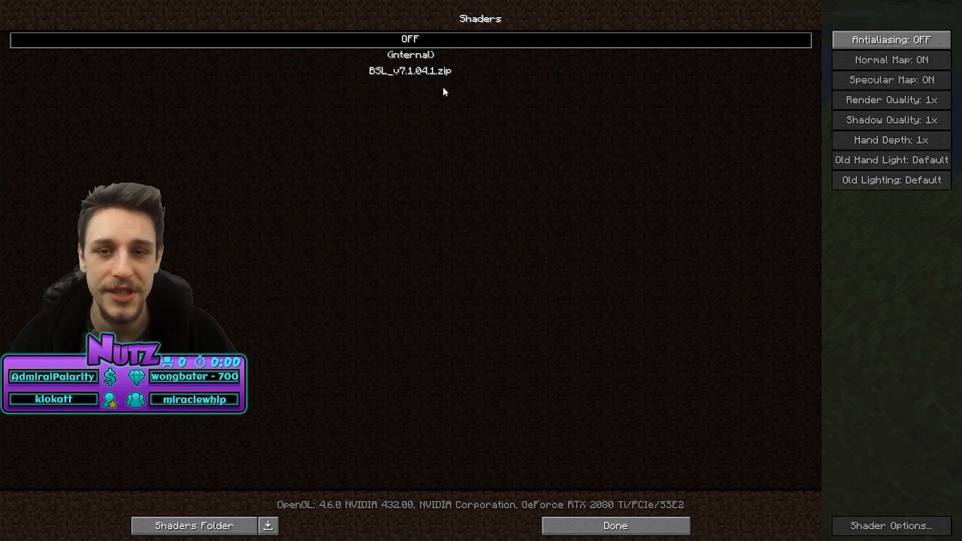
left_click(410, 71)
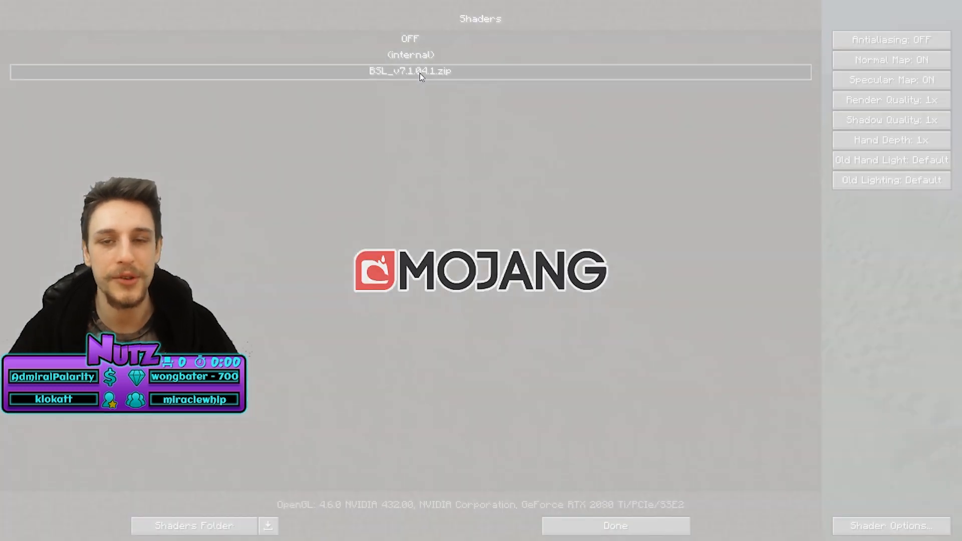
left_click(613, 539)
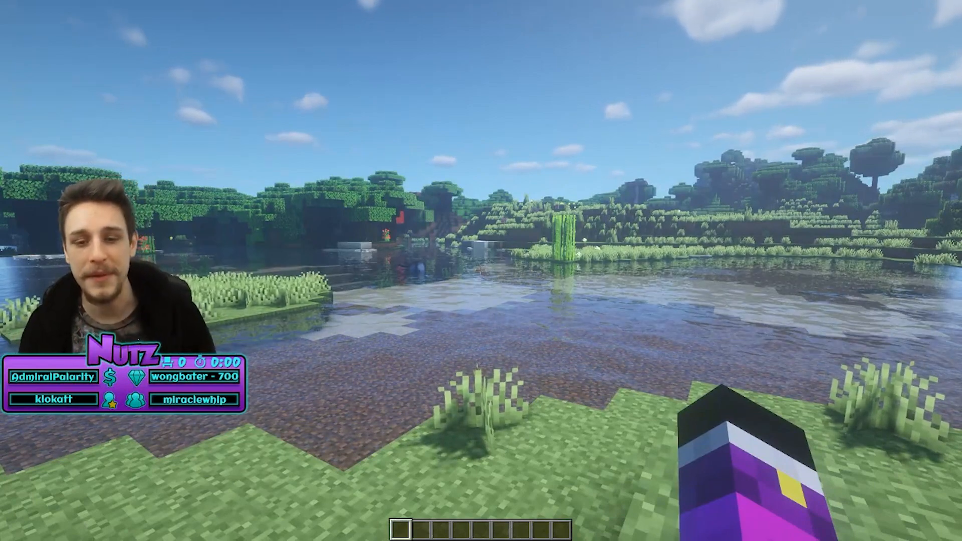
Step: Reach the Color submenu of BSL's Shader Options from the pause menu
key("Escape")
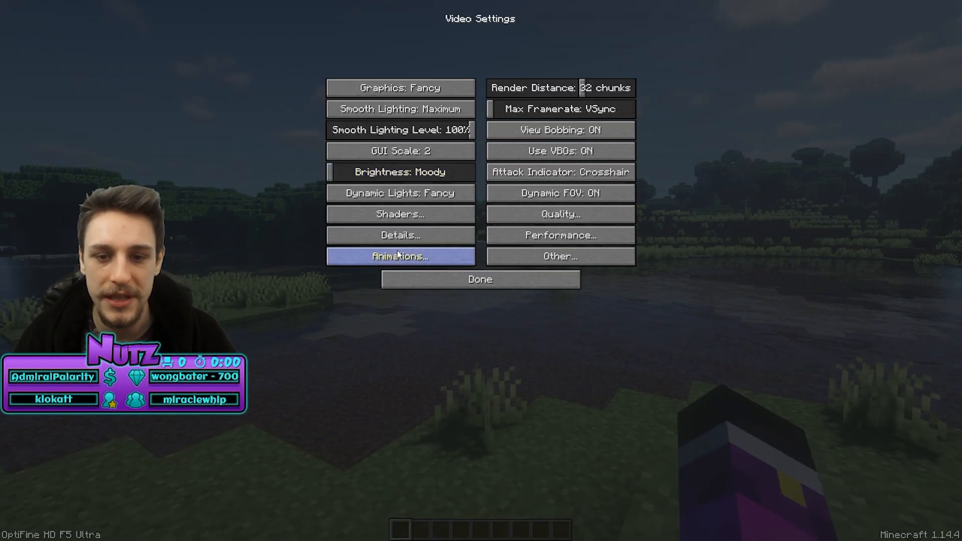
left_click(401, 214)
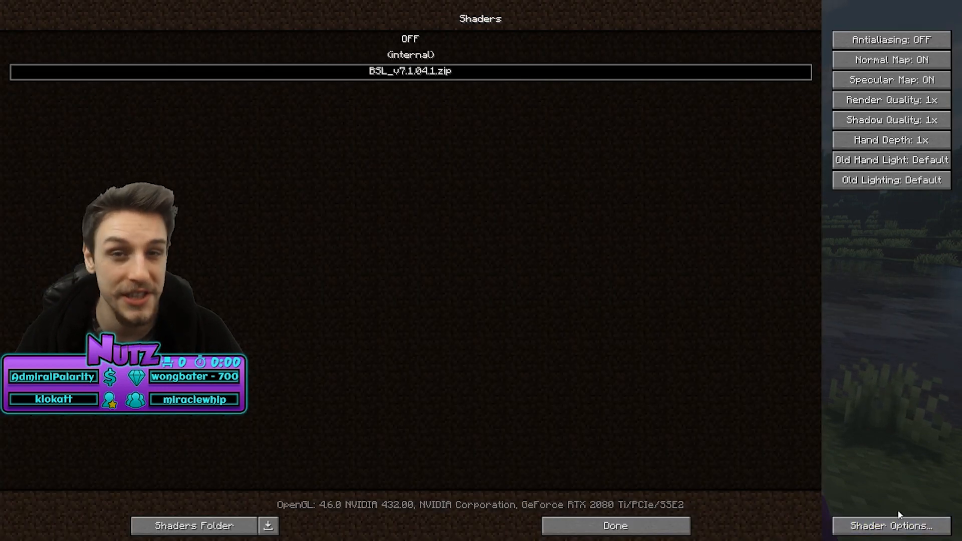
left_click(887, 536)
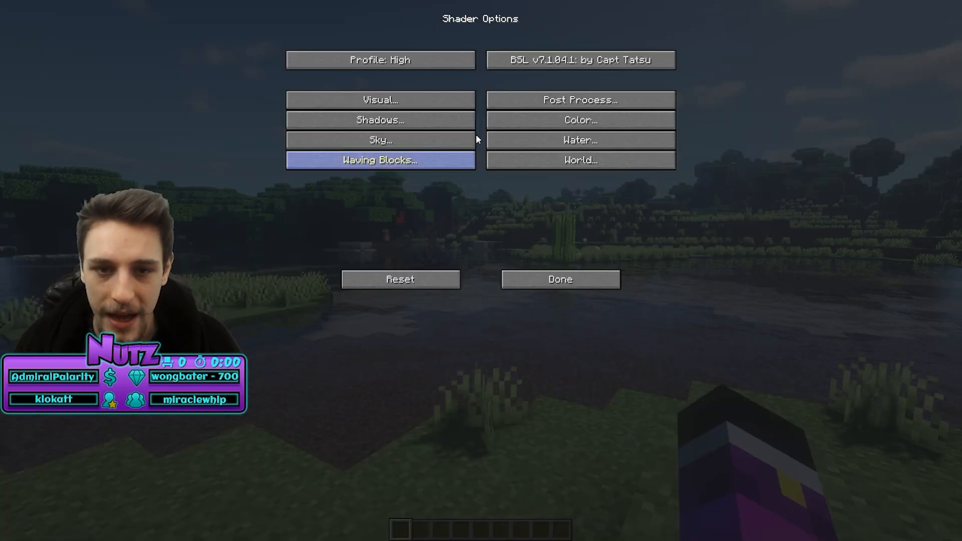
mouse_move(403, 208)
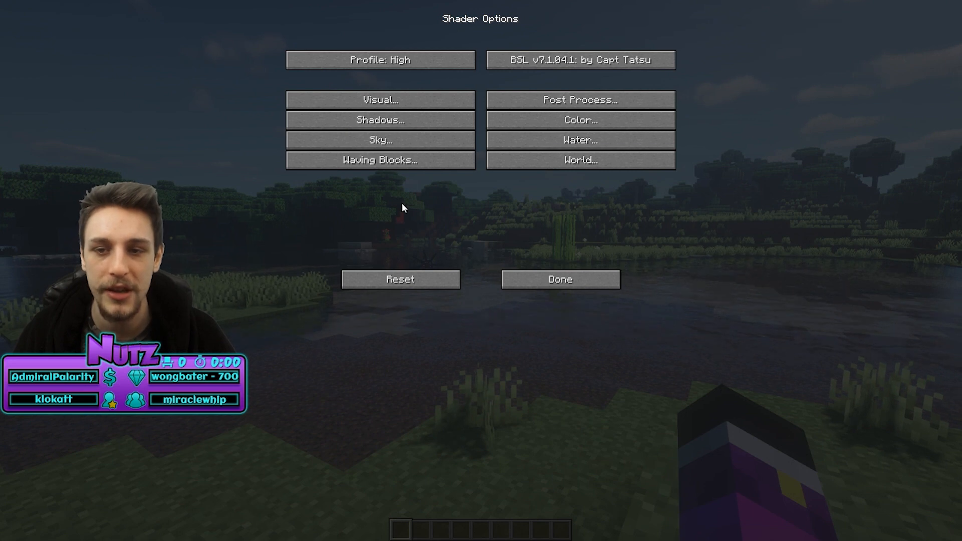
left_click(580, 99)
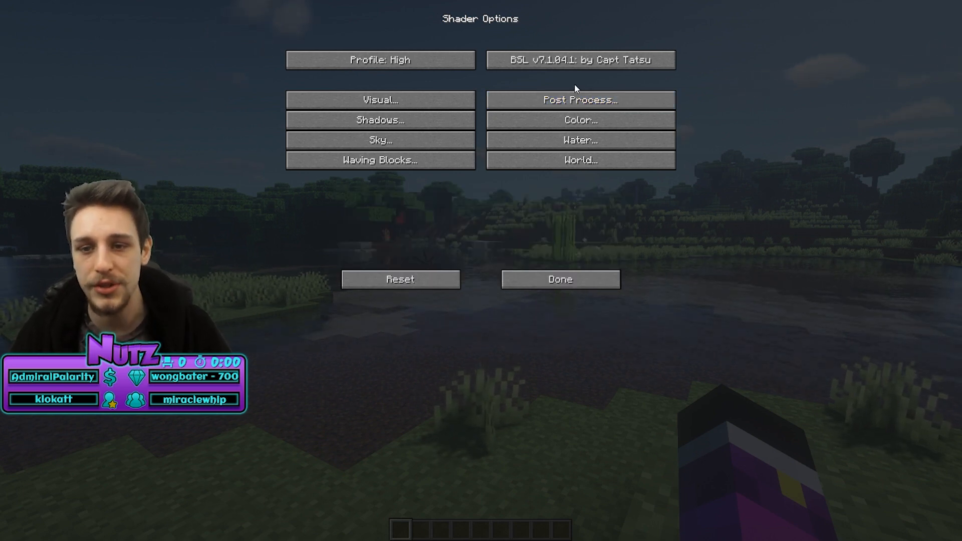
left_click(580, 120)
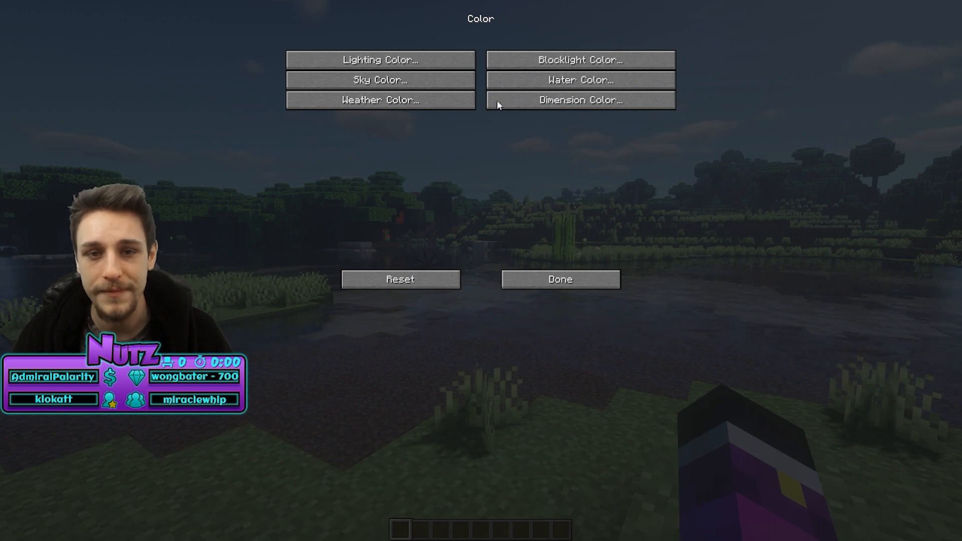
Step: Lower the Light (Morning) intensity to 0.85 in Lighting Color
left_click(380, 59)
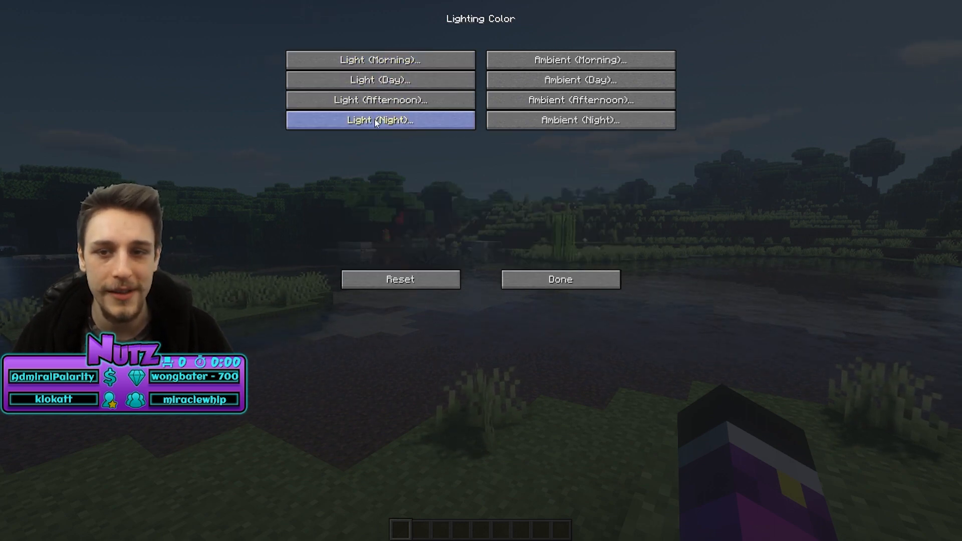
left_click(380, 58)
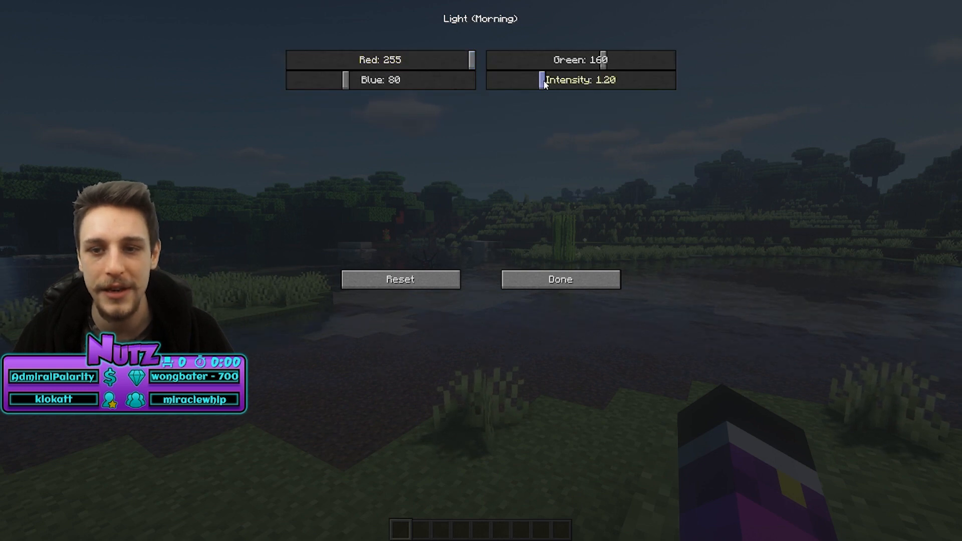
mouse_move(543, 85)
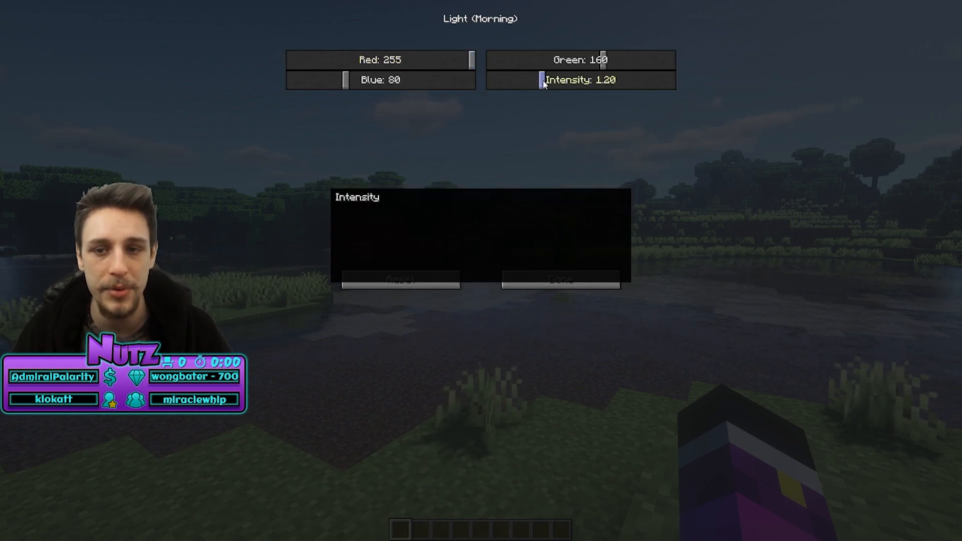
left_click_drag(541, 80, 528, 80)
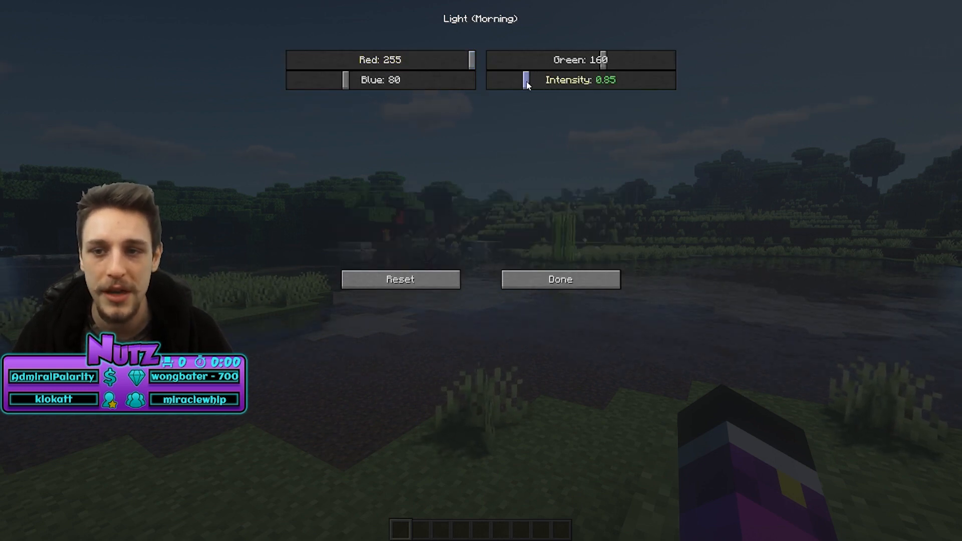
left_click(561, 280)
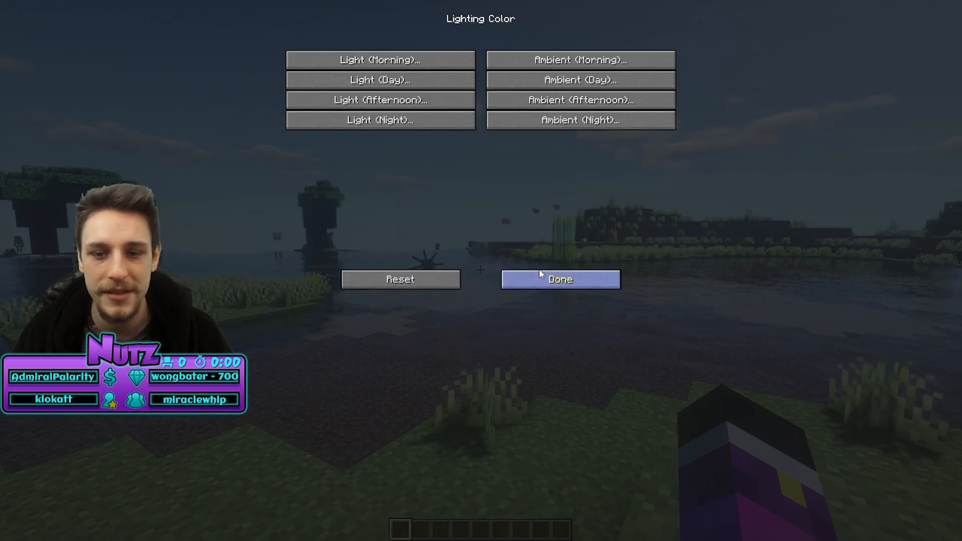
Step: Lower the Light (Day) intensity to 0.90
left_click(381, 81)
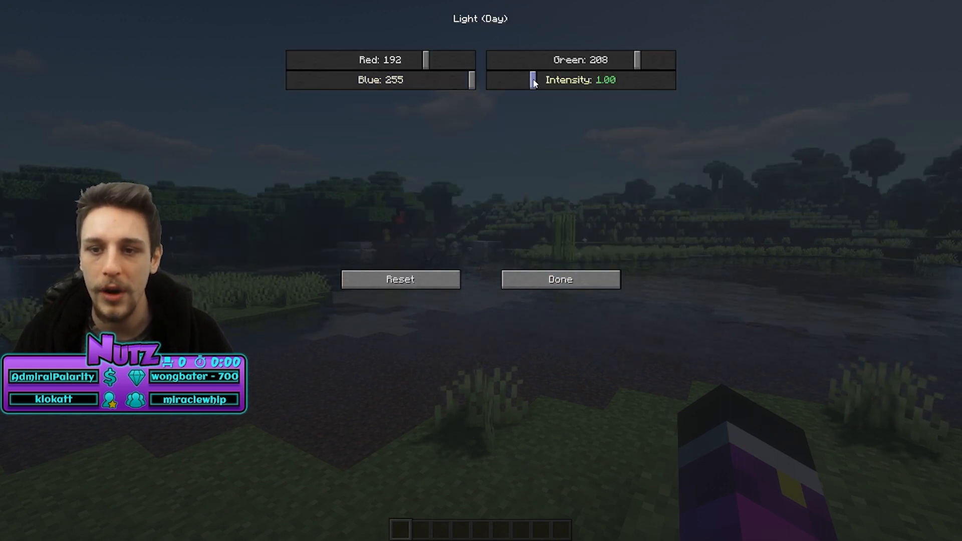
left_click_drag(532, 80, 529, 80)
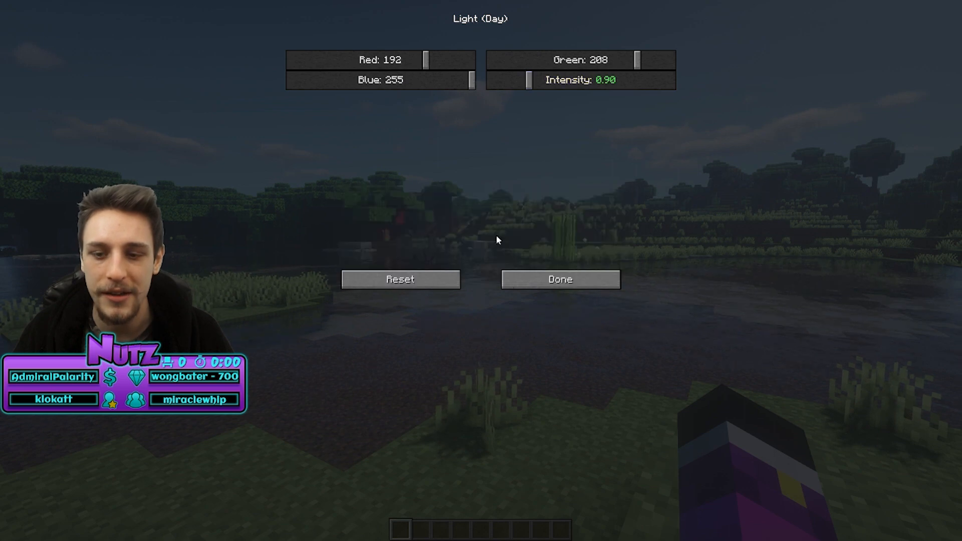
left_click(561, 279)
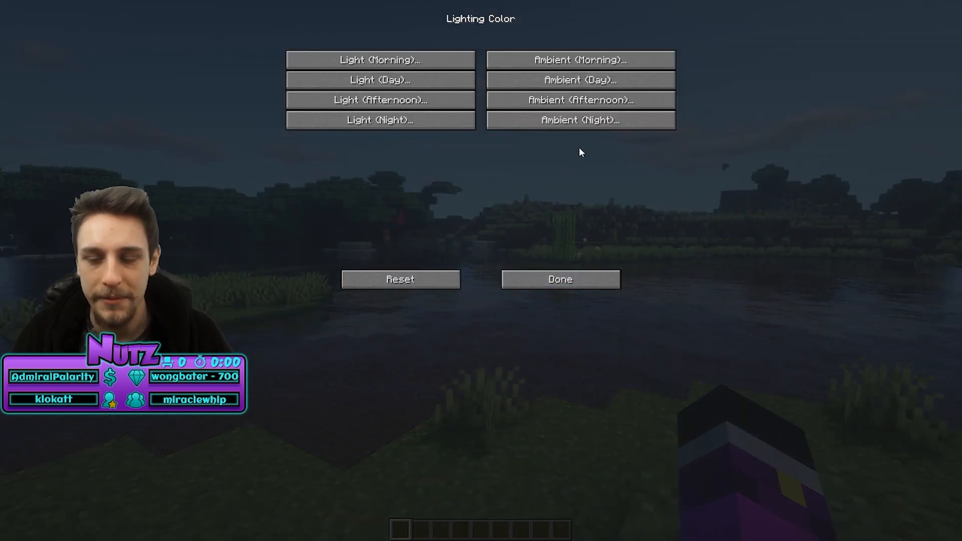
left_click(581, 120)
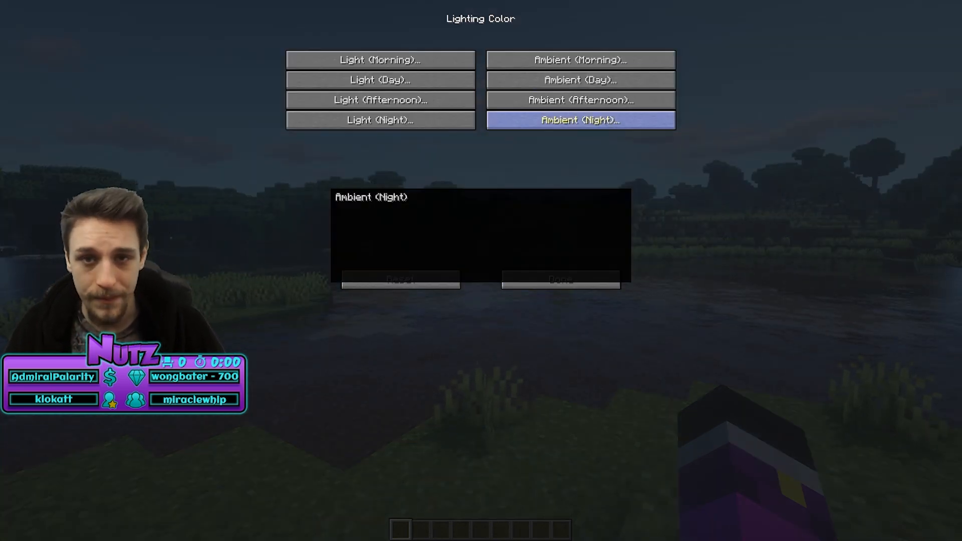